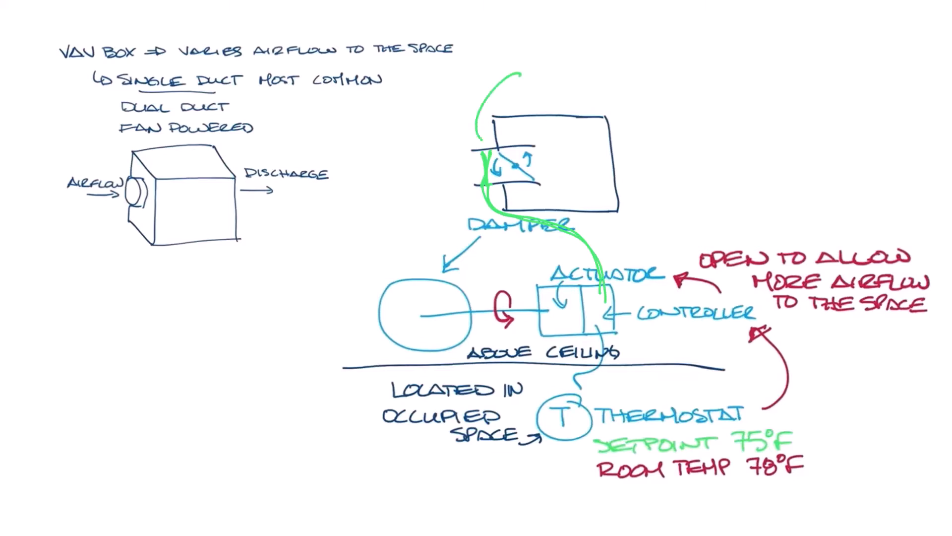
- Handwrite the 'FLOW SENS' label near the controller on the VAV box diagram
{"action": "type", "text": "FLOW SENS"}
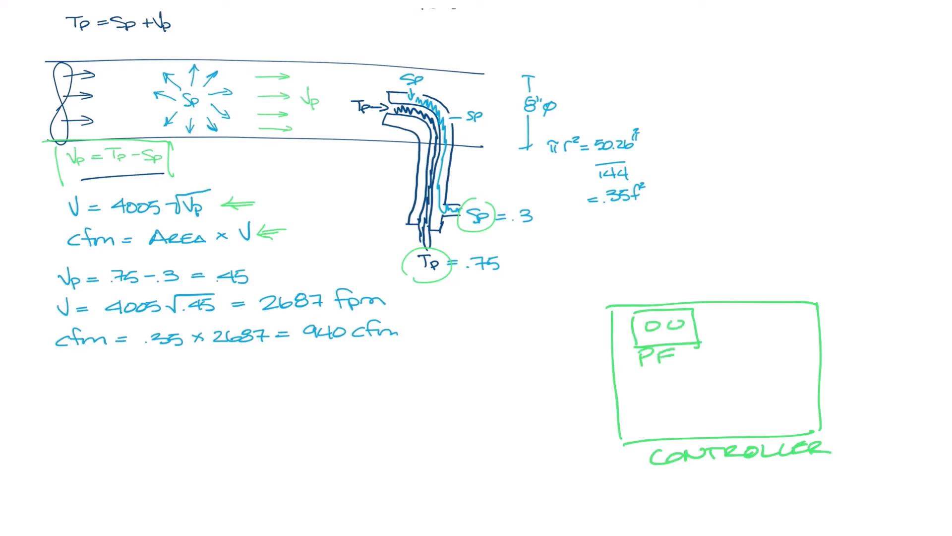
- Label the controller box 'P.E SWITCH' and start the 'VAV SY' heading
{"action": "type", "text": "P.E SWITCH"}
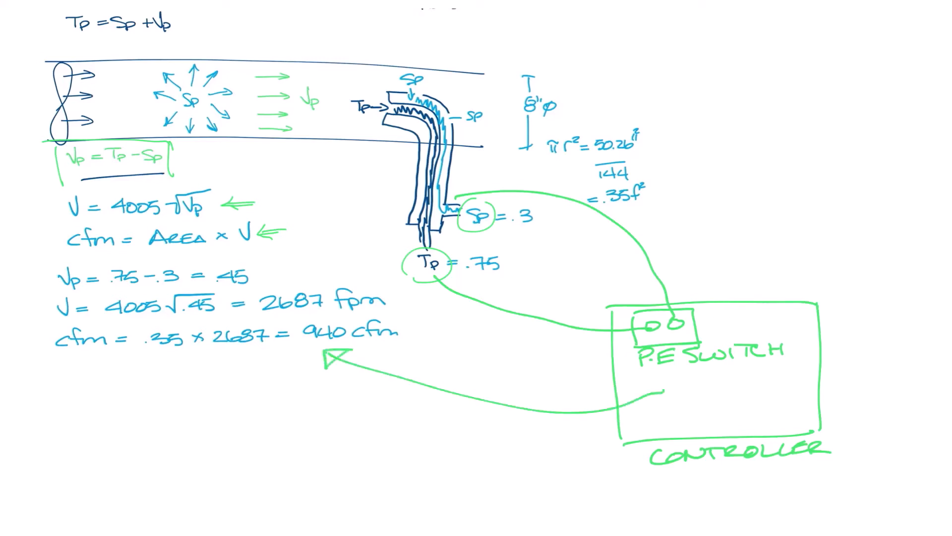
{"action": "type", "text": "VAV SYSTEMS"}
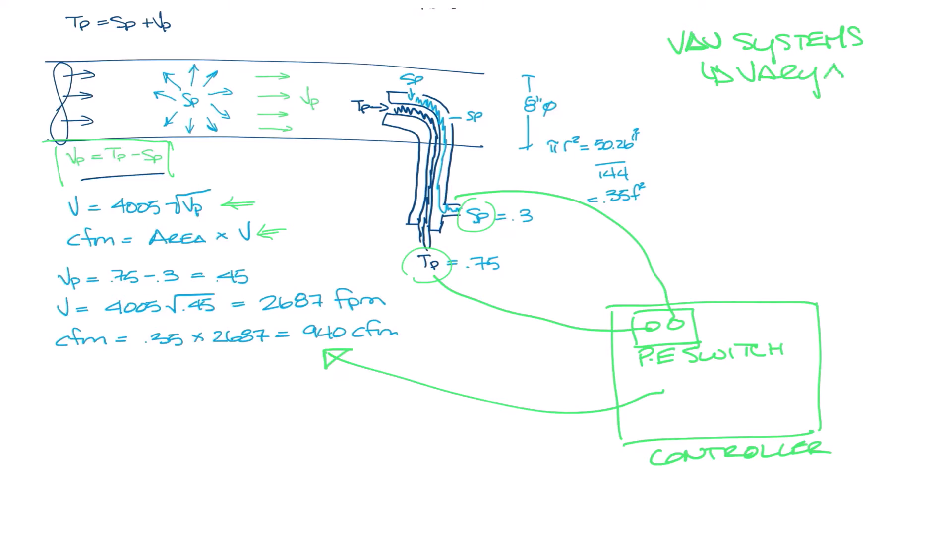
- Finish the notes 'VARY AIRFLOW' and 'COMES FROM FLOW SENSOR' at the top right
{"action": "type", "text": "AIRFLOW"}
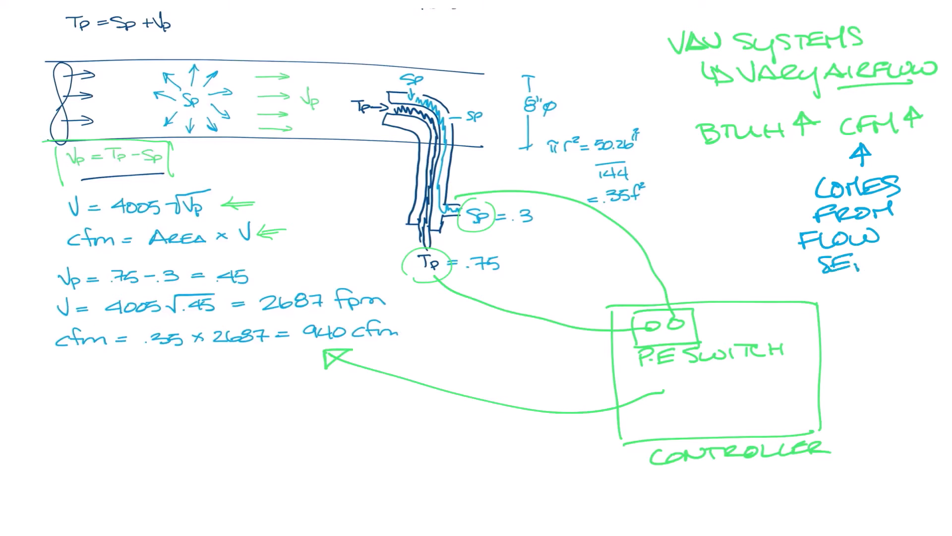
{"action": "type", "text": "SENSOR"}
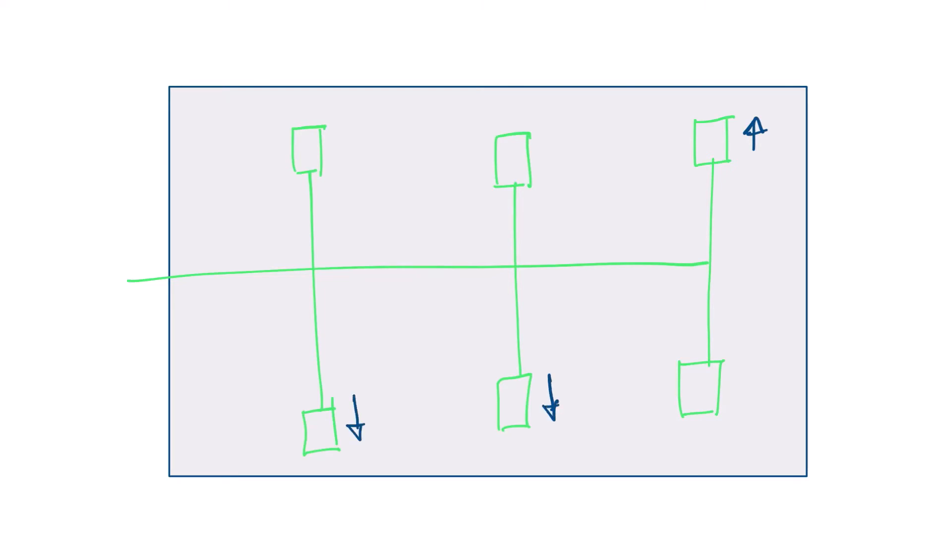
- Add a downward airflow arrow and write 'CHANGES IN THE WHOLE SYSTEM WILL' at the top
{"action": "left_click_drag", "start_coordinate": [340, 140], "coordinate": [341, 183]}
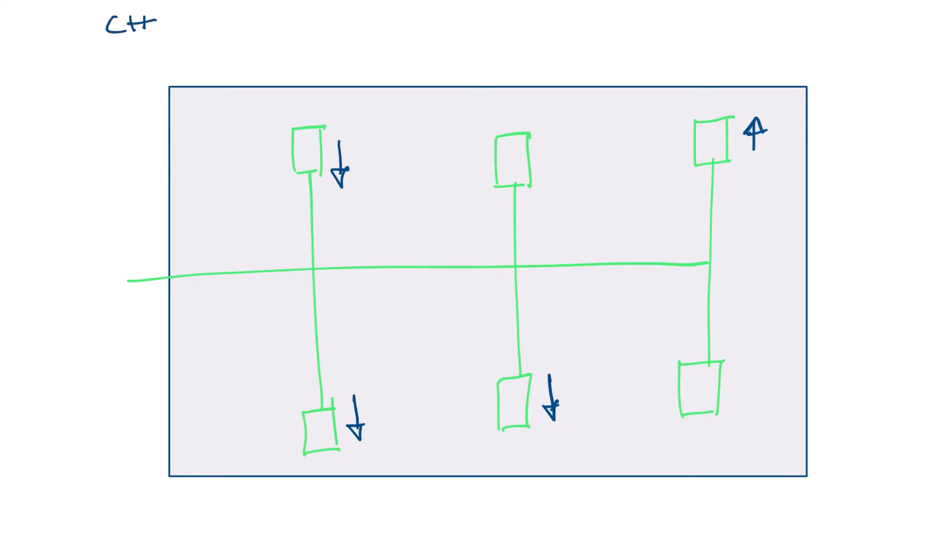
{"action": "type", "text": "CHANGES IN THE WHOLE"}
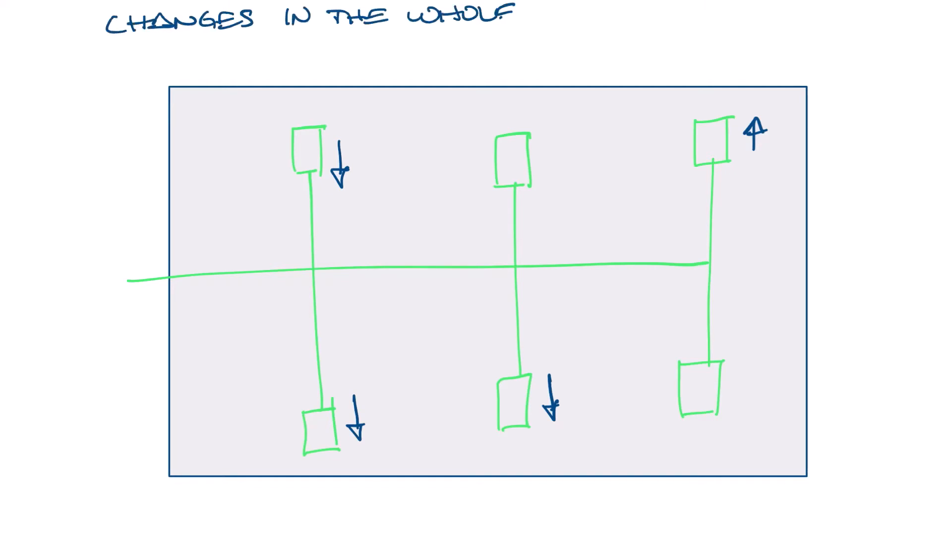
{"action": "type", "text": "SYSTEM WILL"}
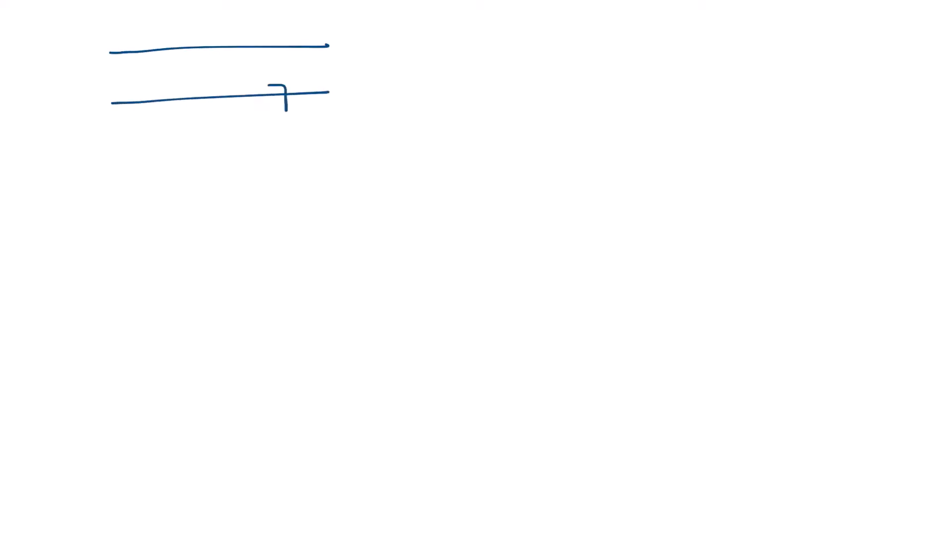
- Draw airflow lines inside the straight duct section
{"action": "left_click_drag", "start_coordinate": [109, 65], "coordinate": [177, 97]}
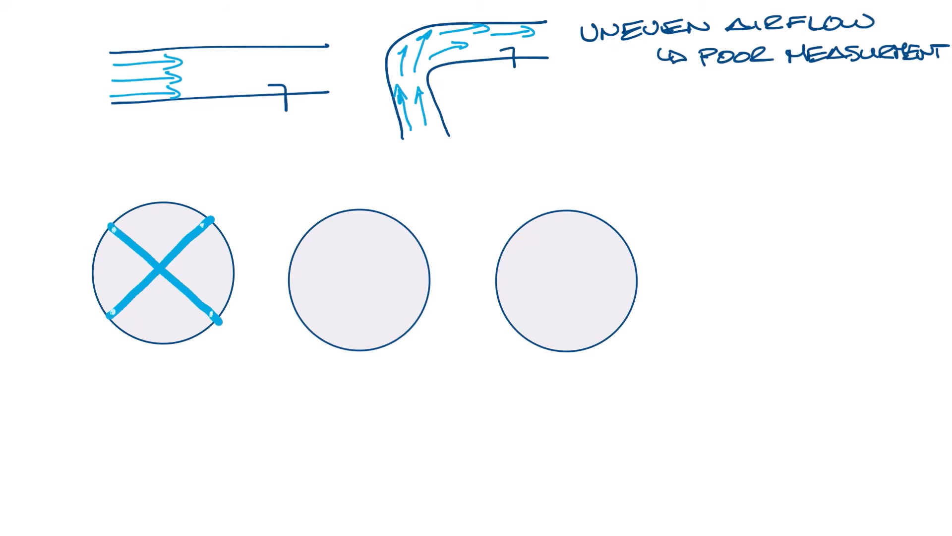
- Sketch the flow-cross sensor inside the first duct cross-section circle
{"action": "left_click_drag", "start_coordinate": [295, 277], "coordinate": [361, 225]}
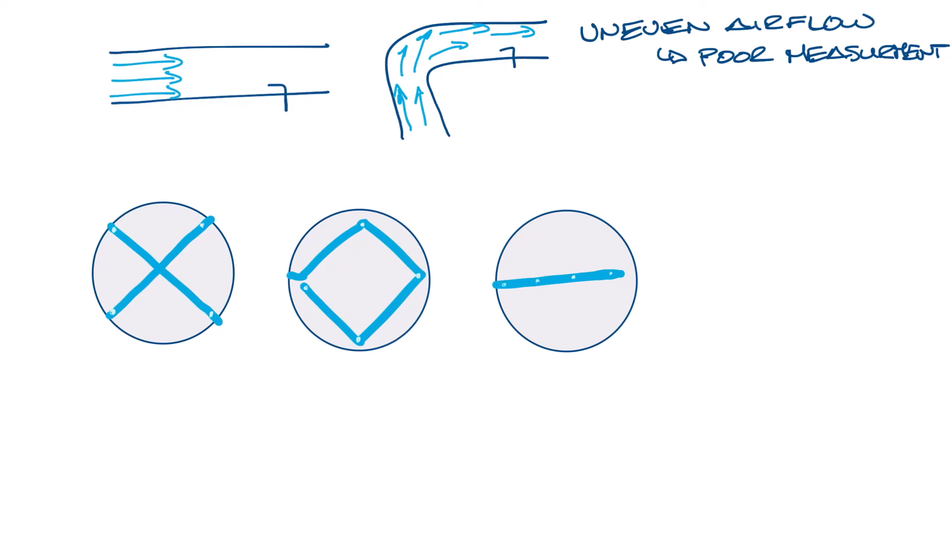
- Write 'CROSS' under the first circle and start the 'Tp =>' note above
{"action": "type", "text": "CROSS"}
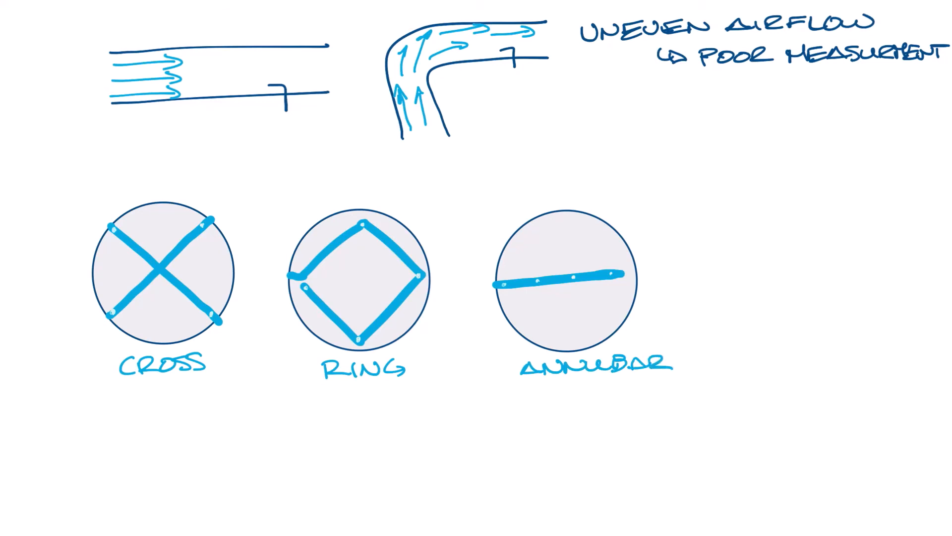
{"action": "type", "text": "TP"}
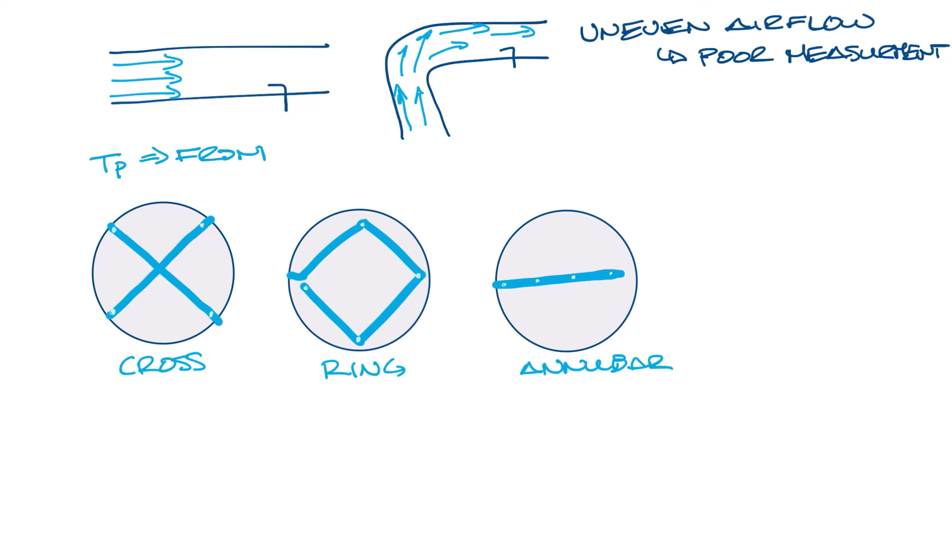
- Write 'Sp => BACK' and label the ring and annubar brace 'LINEAR AVERAGING'
{"action": "type", "text": "Sp => 1"}
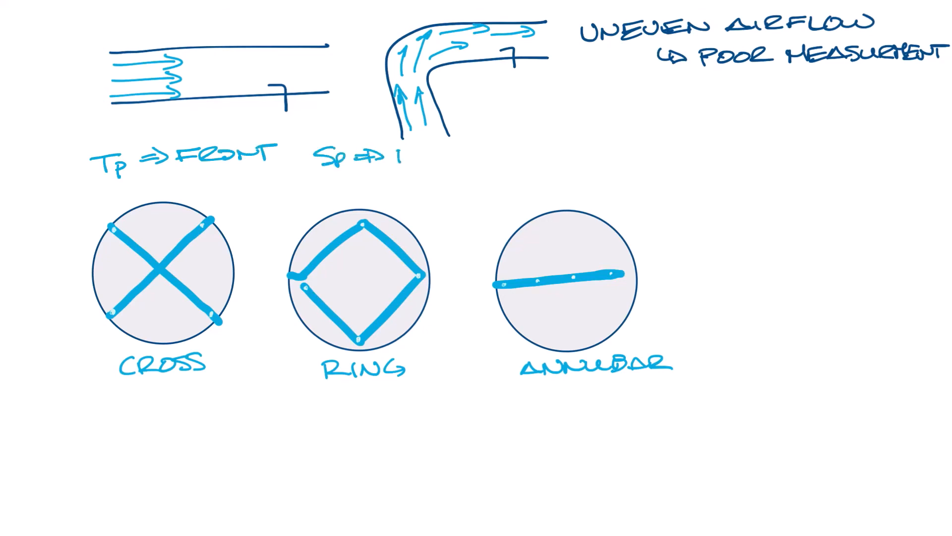
{"action": "type", "text": "BACK"}
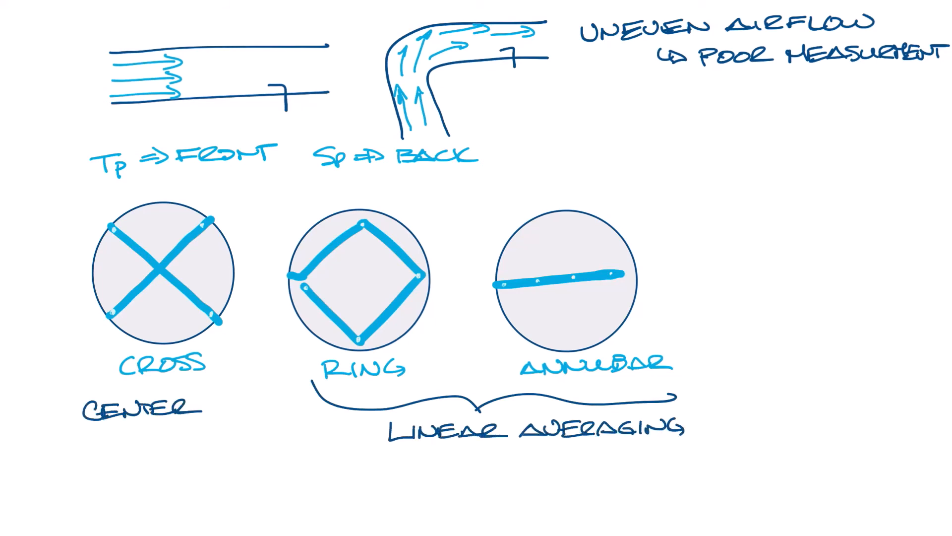
{"action": "type", "text": "AVERGING"}
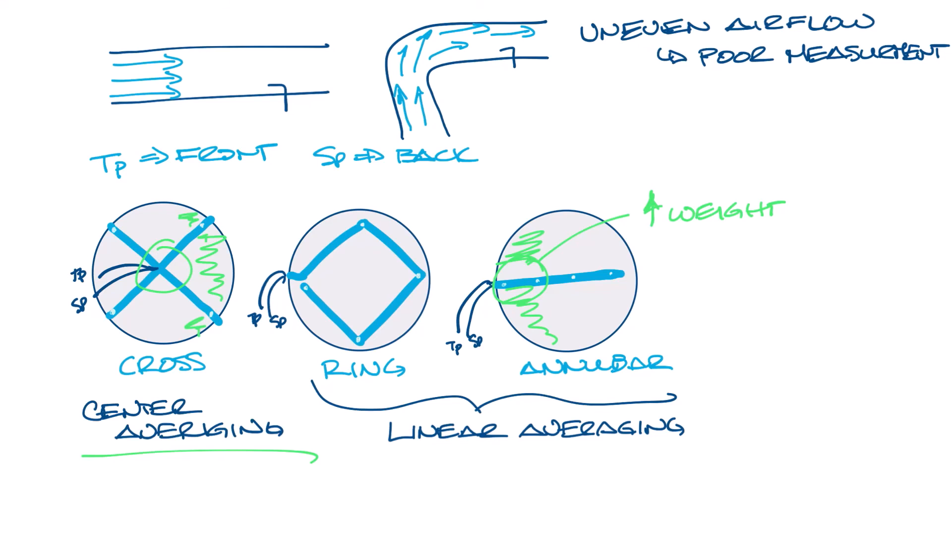
- Write '1.5' beneath the underlined CENTER AVERAGING label
{"action": "type", "text": "1.5"}
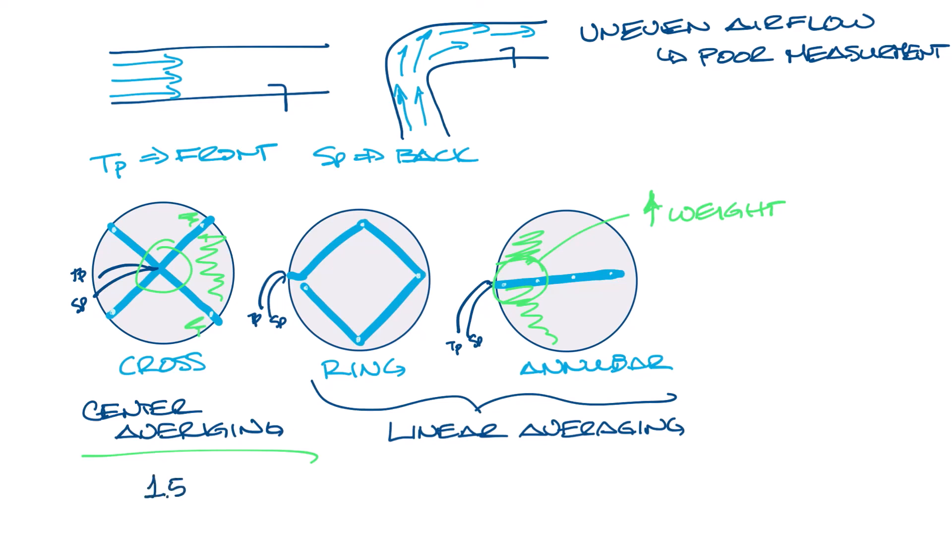
- Complete the note '1.5 – 3 DUCT DIAMETERS OF STRAIGHT DUCT BEFORE VAV BOX INLET'
{"action": "type", "text": "- 3 Duc"}
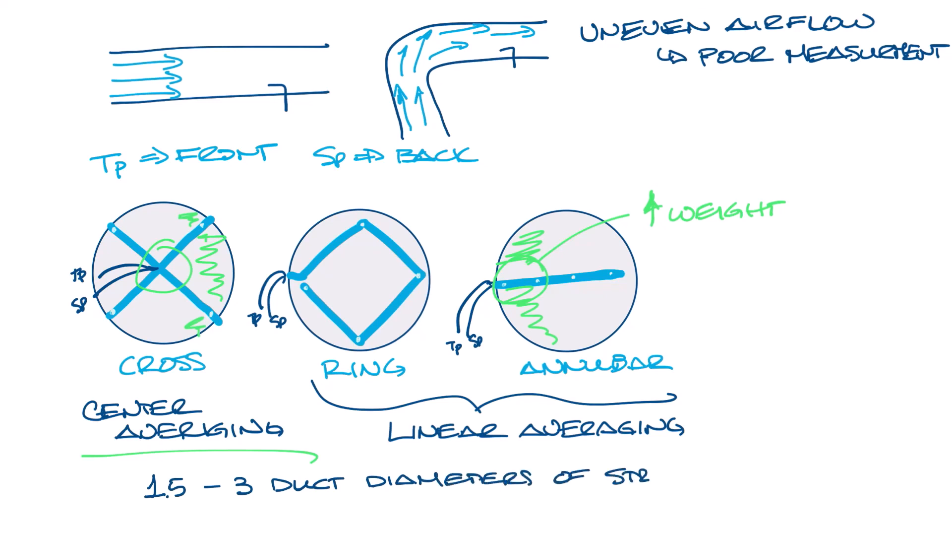
{"action": "type", "text": "STRAIGHT DUCT"}
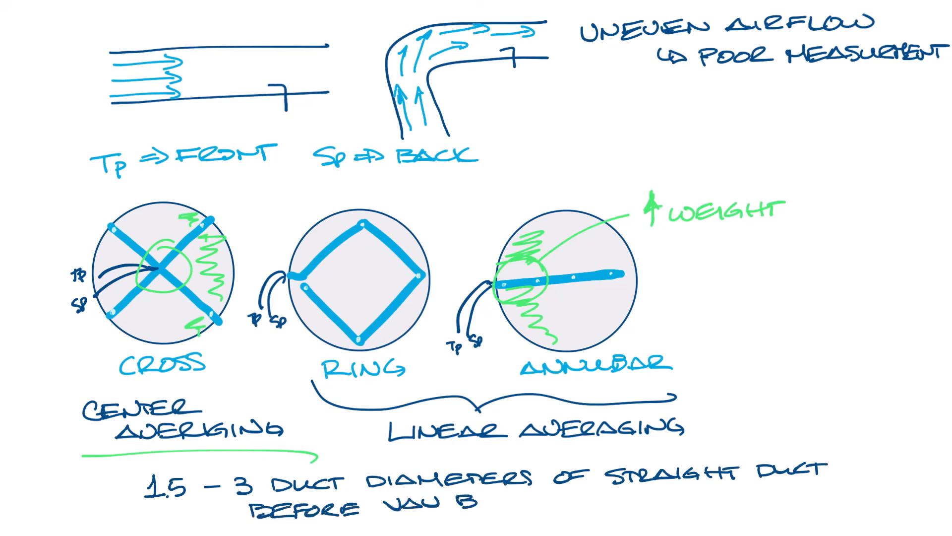
{"action": "type", "text": "BOX INLET"}
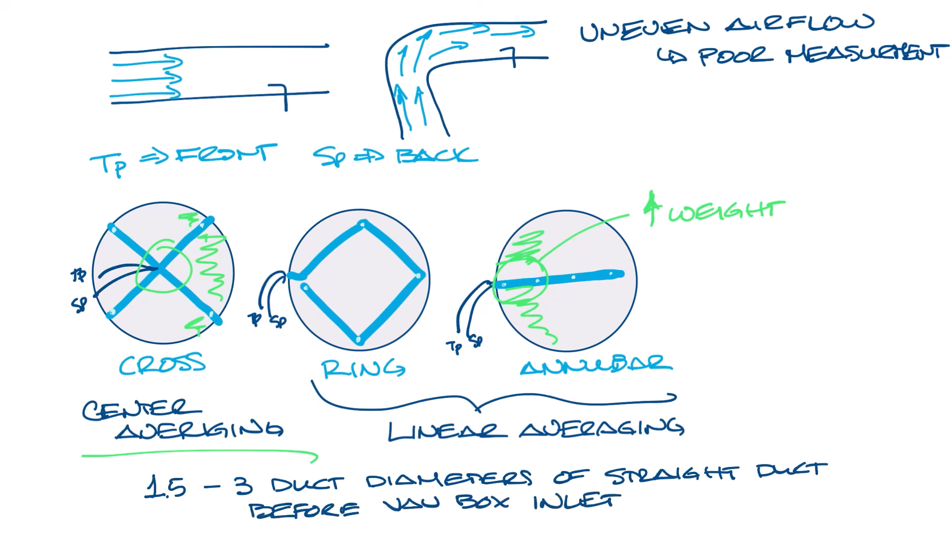